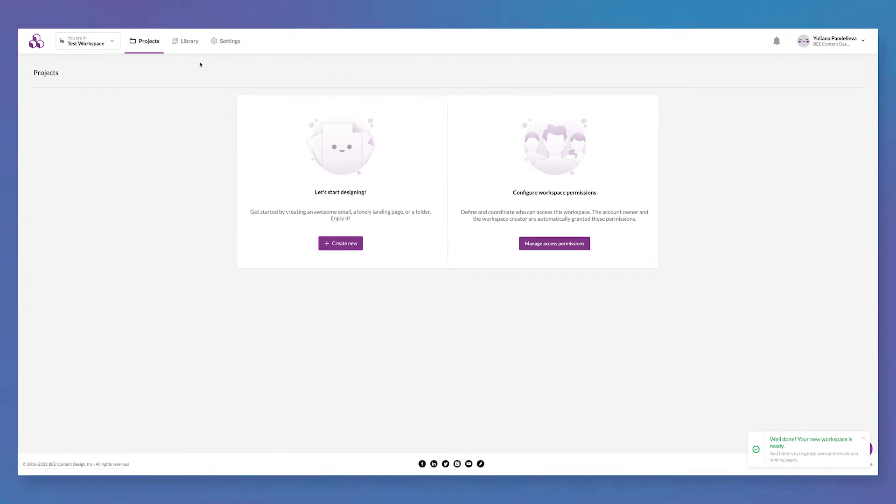
- Open the workspace settings and reveal the Styles options
left_click(229, 40)
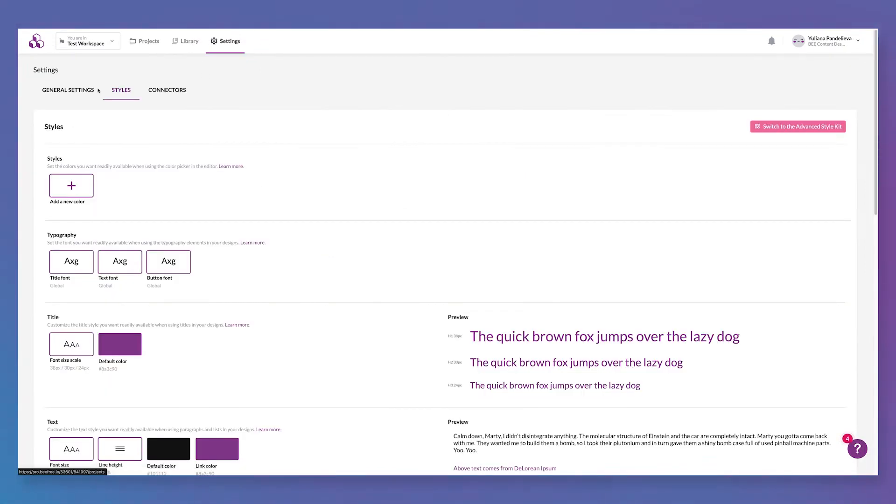
scroll("down", 3)
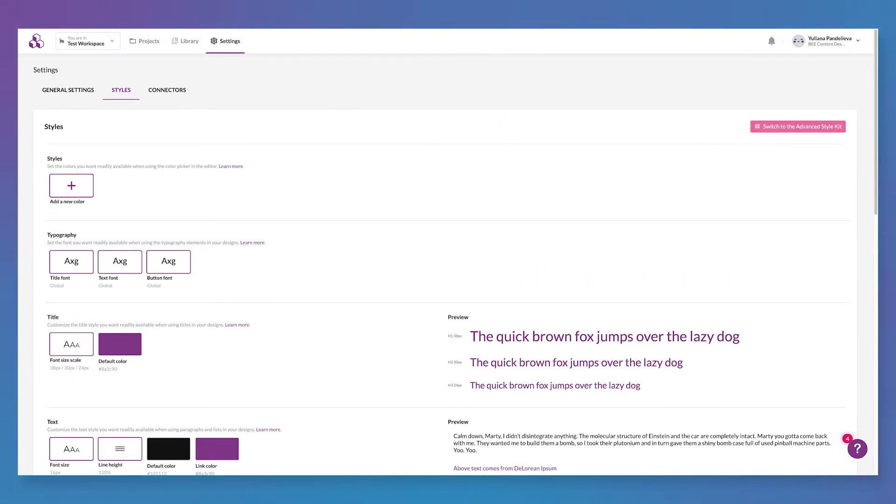
- Add the brand purple 8A3C8F from the brand guide as a new workspace colour
left_click(798, 126)
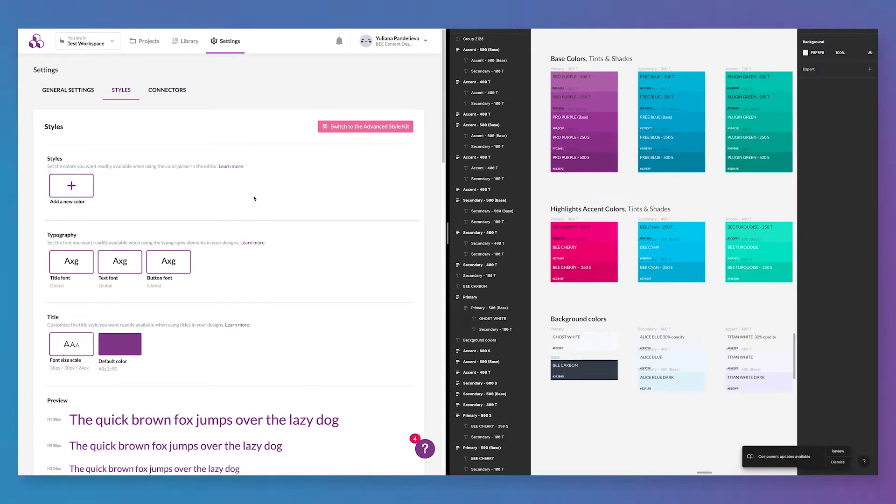
left_click(583, 121)
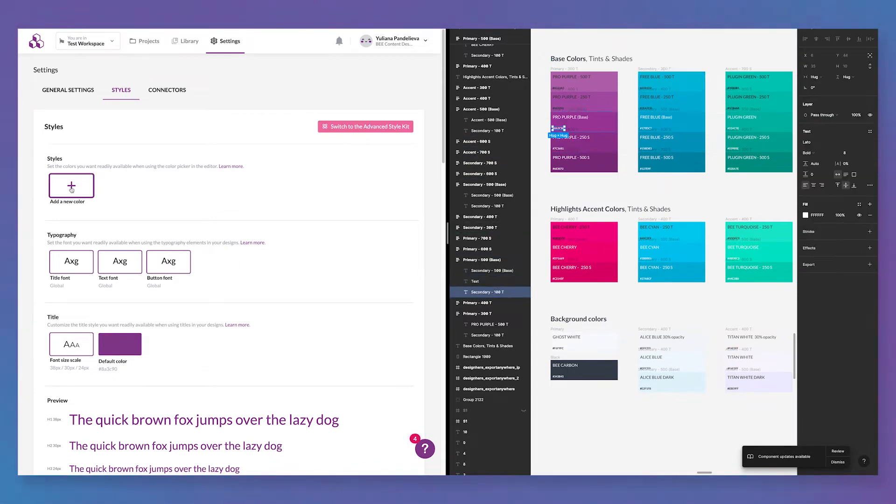
left_click(71, 185)
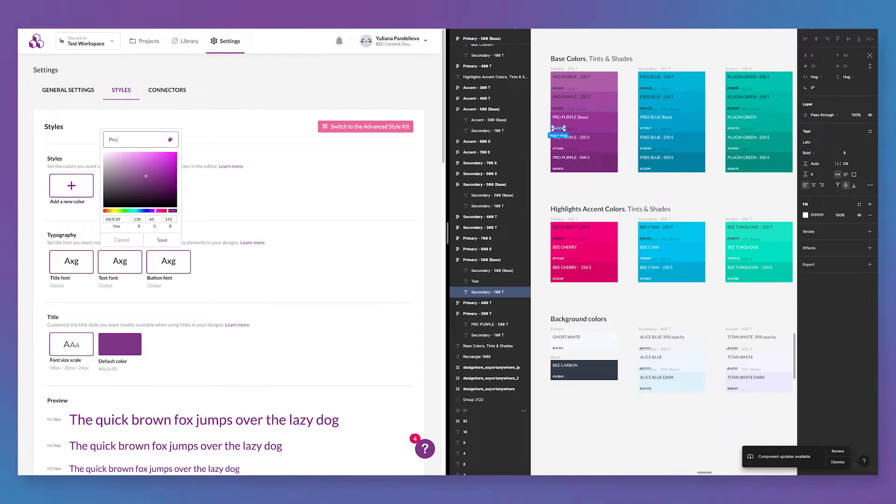
left_click(161, 239)
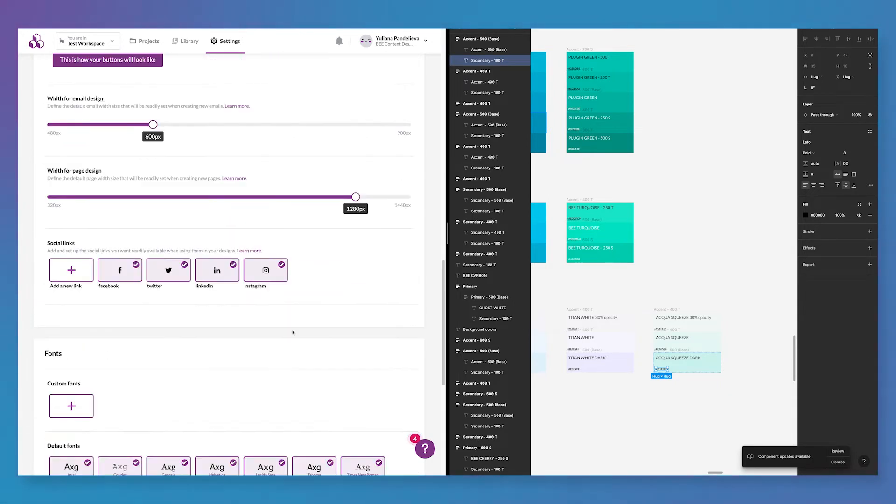
- Scroll to the Fonts section to reach the custom font tile
scroll("down", 3)
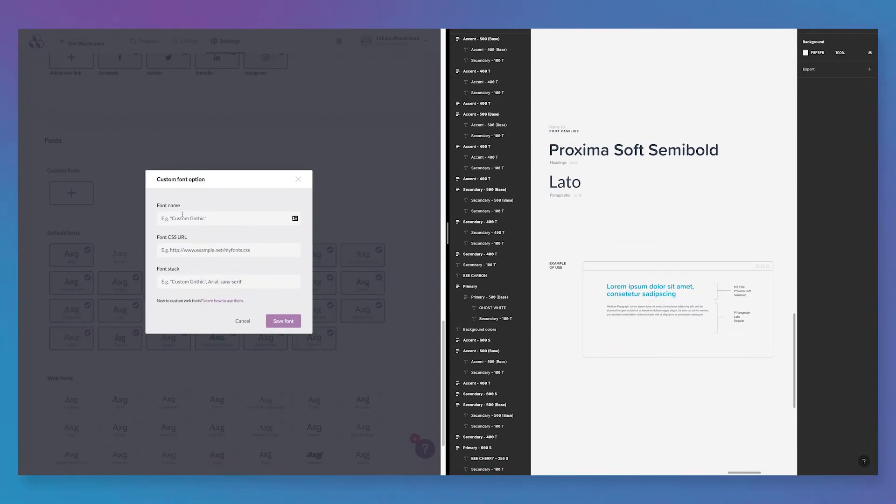
- Save the custom font Proxima Soft with its CSS URL and a Varela Round fallback stack
left_click(228, 281)
type("'Proxima-Soft")
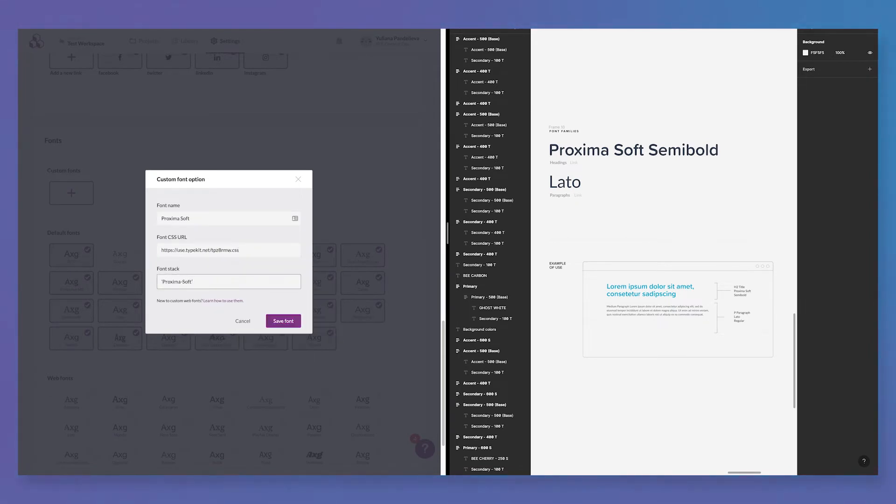
type(", 'Varela-Round")
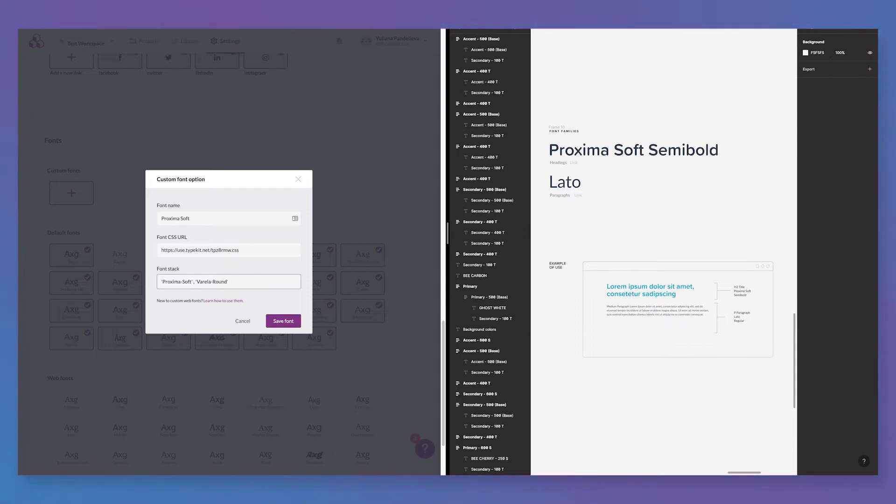
left_click(283, 320)
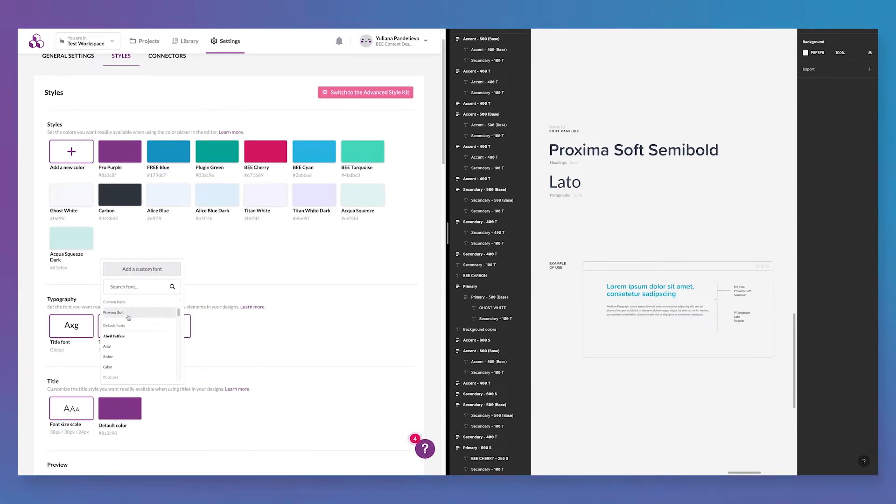
- Set the text and button fonts to Lato
type("lato")
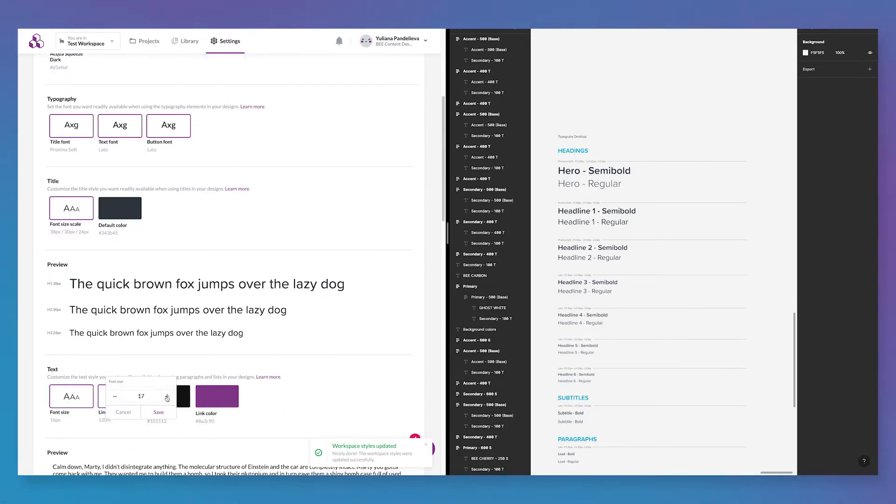
- Confirm the text font size, set the button background to D71669, add a social link and enter the Advanced Style Kit
left_click(158, 412)
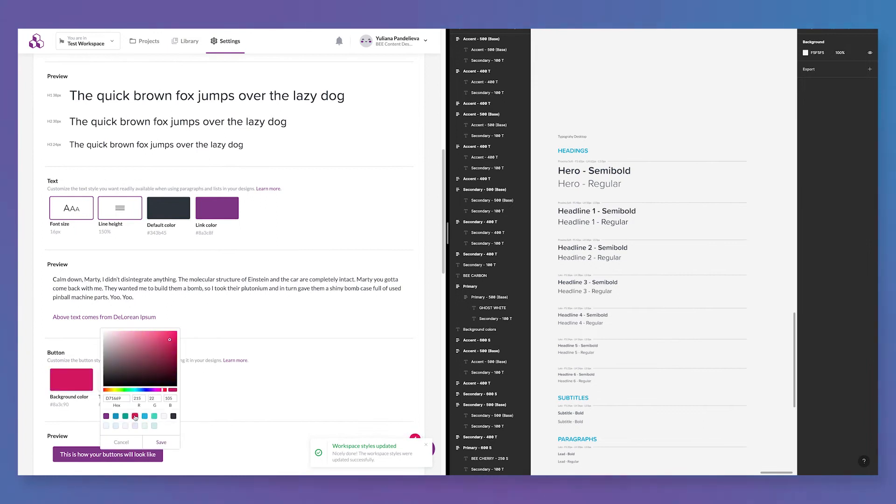
left_click(162, 441)
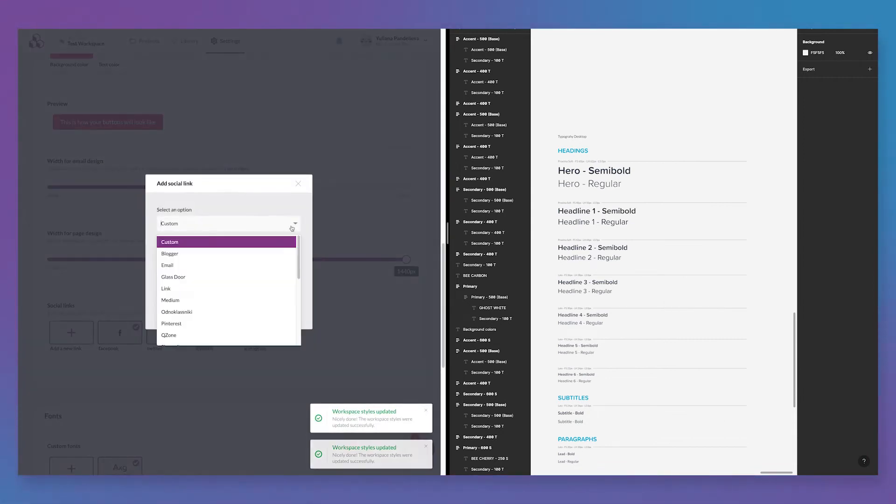
left_click(169, 242)
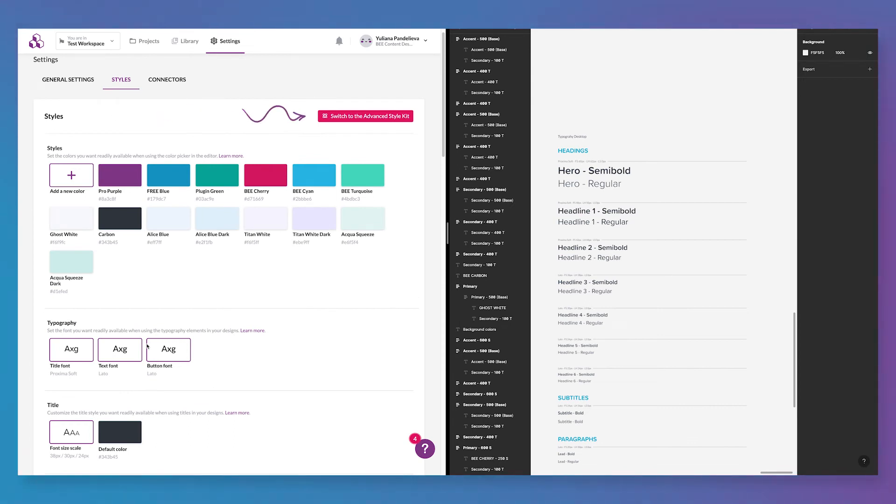
left_click(364, 116)
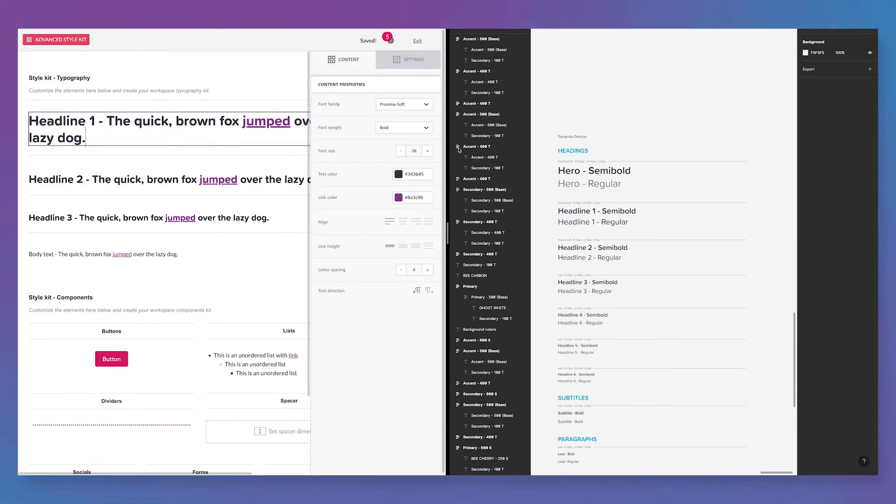
- Raise the font sizes of Headline 1, Headline 2 and Headline 3 in the style kit
left_click(427, 150)
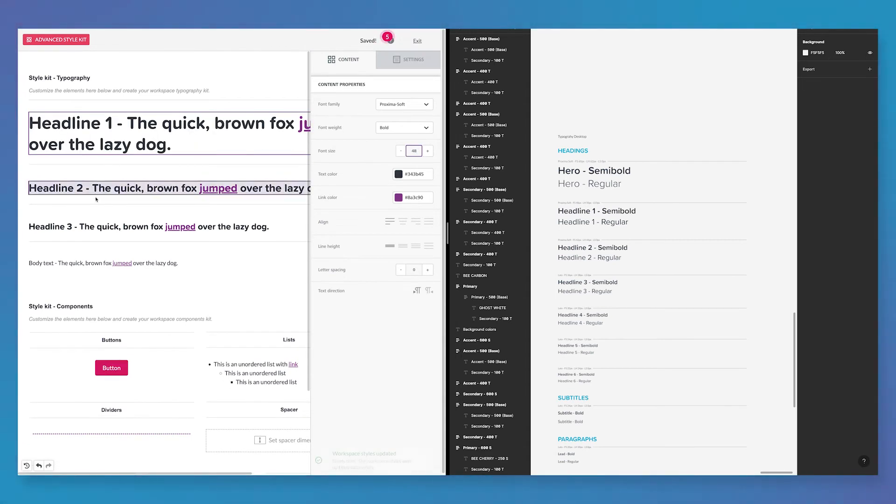
left_click(400, 152)
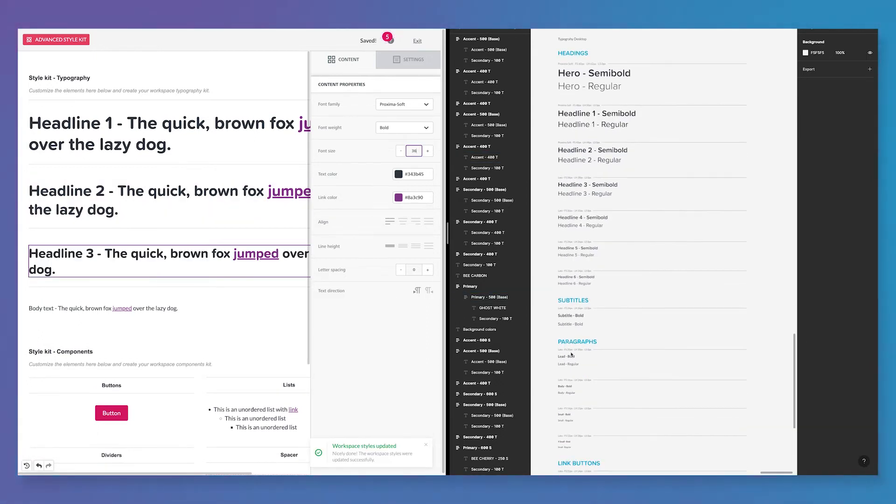
left_click(104, 307)
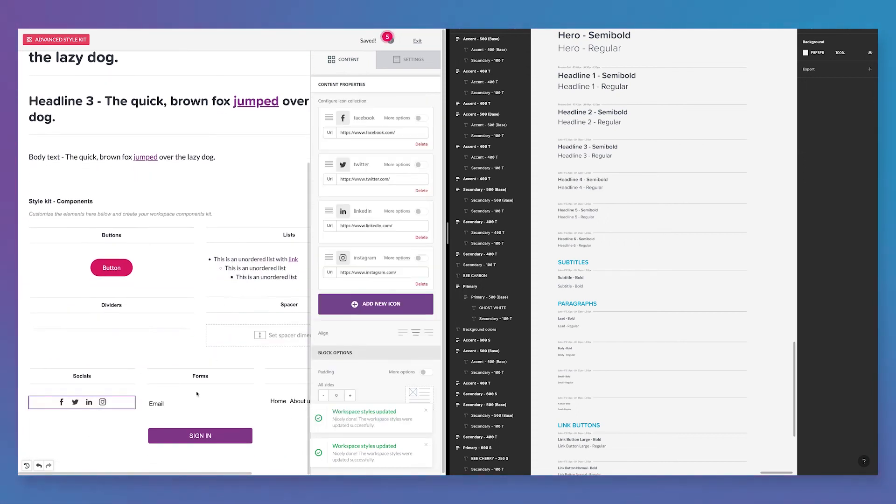
- Style the sign-in form's field and button with background #d71669 and border radius 30, then select the menu block
left_click(404, 160)
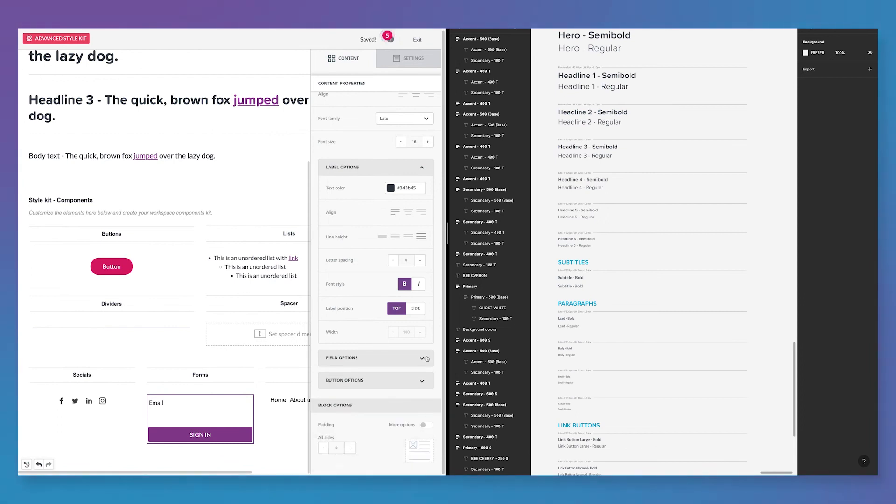
left_click(375, 358)
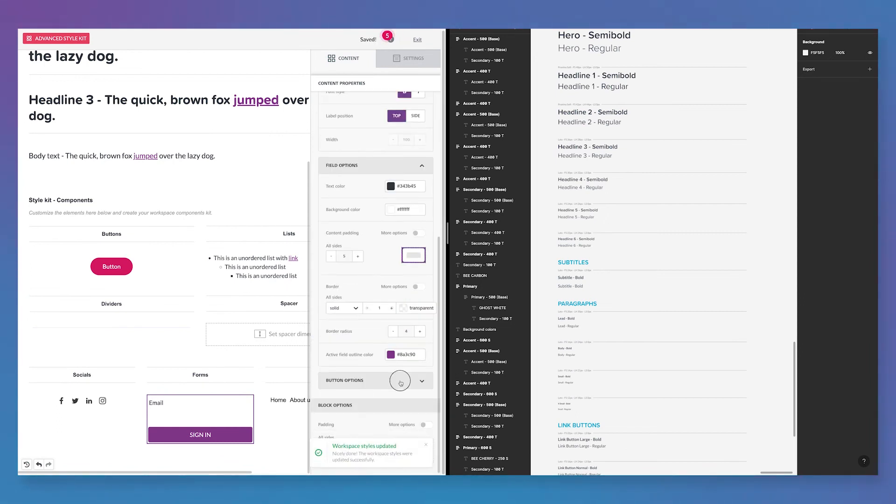
left_click(422, 380)
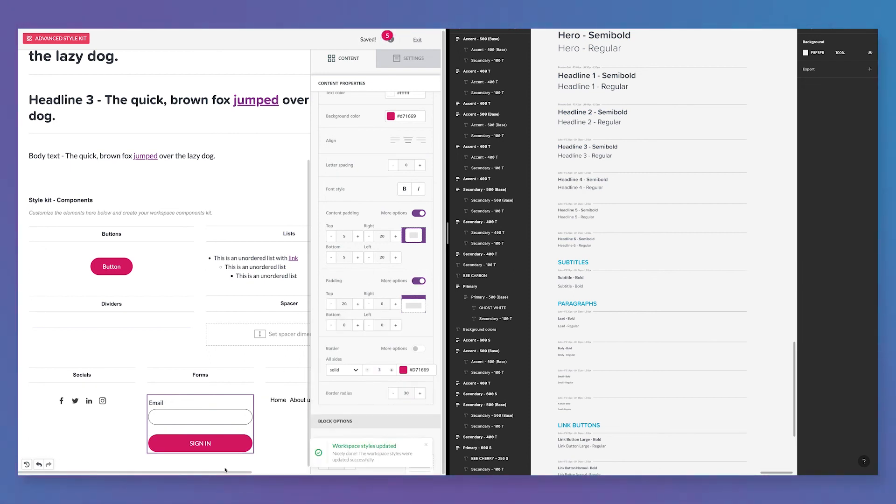
left_click(403, 102)
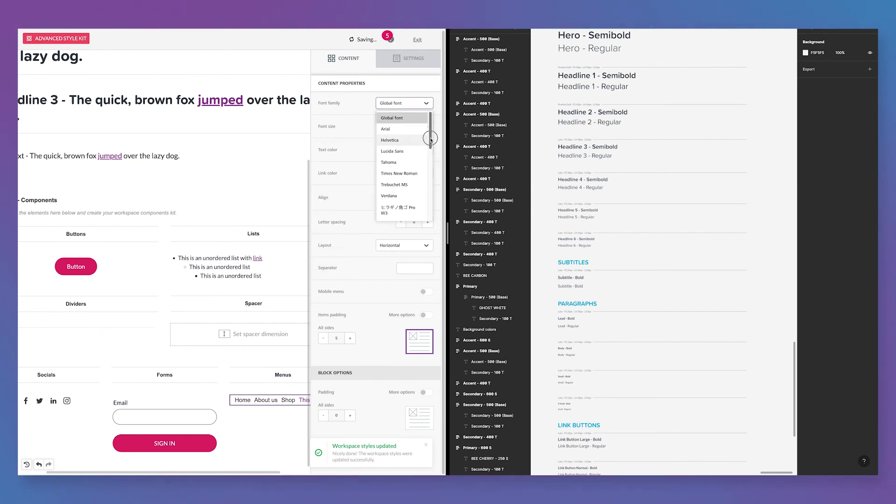